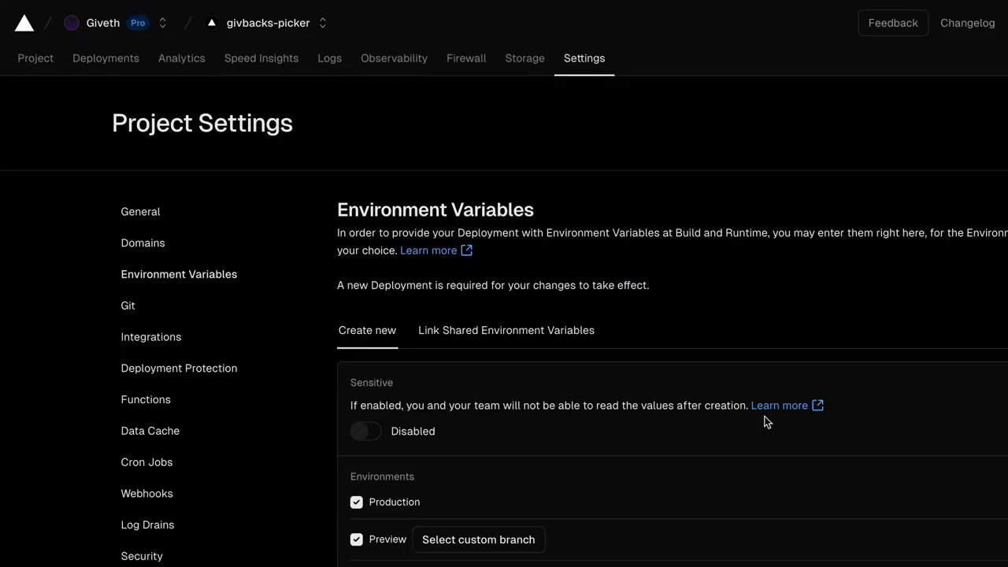
Step: Edit the ROUND_NUMBER environment variable from 72 to 73 and save it
scroll("down", 3)
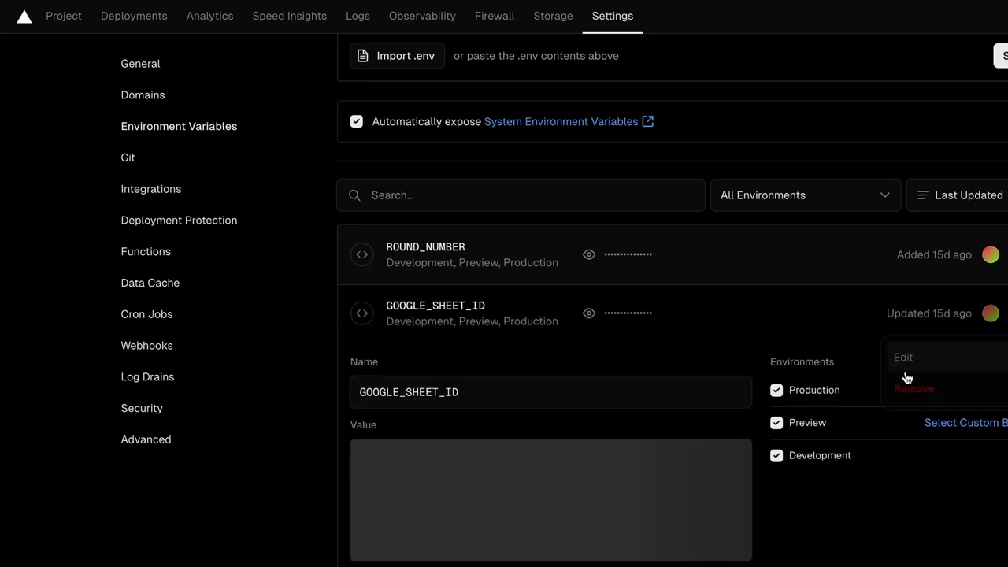
left_click(902, 356)
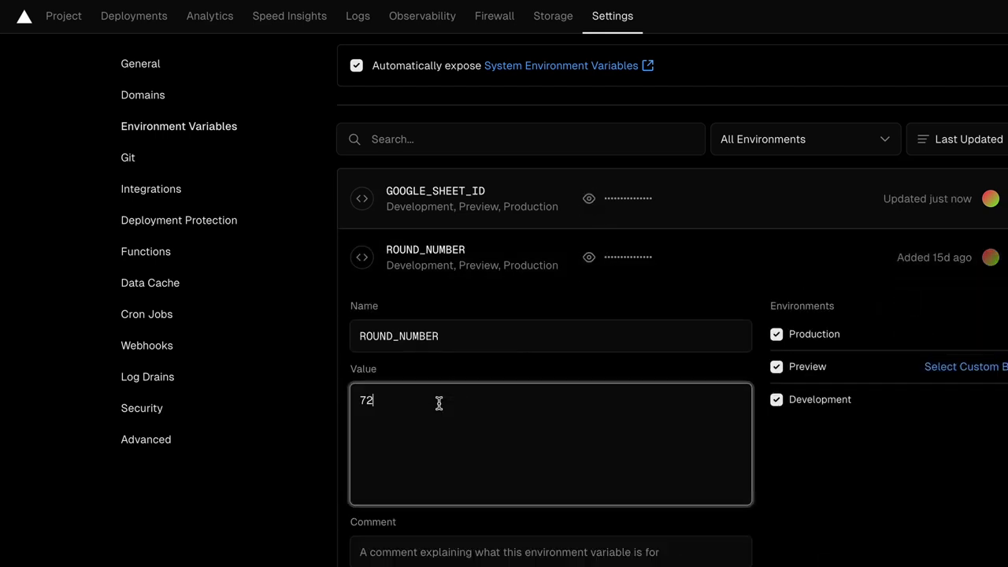
type("3")
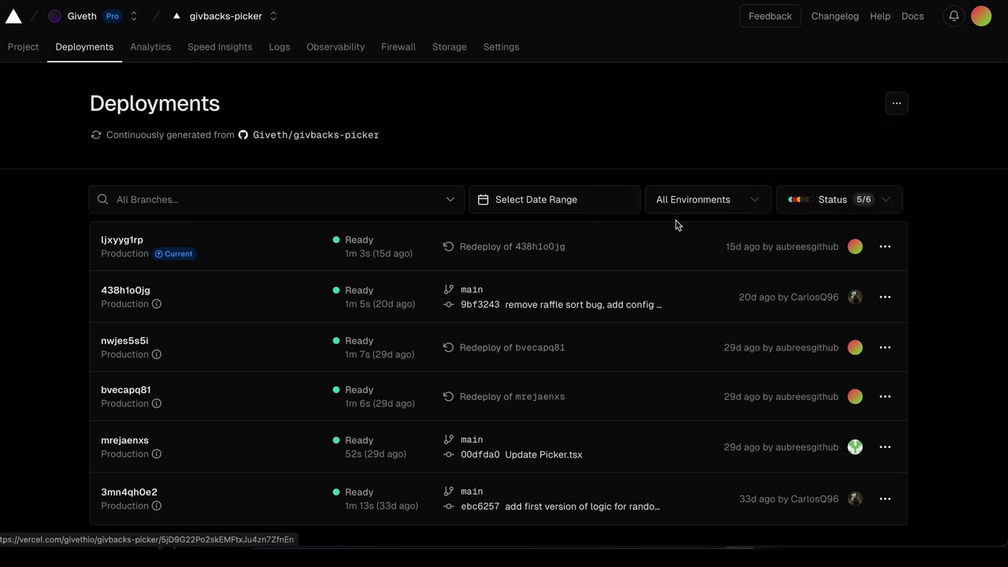
Step: Redeploy the current production deployment of givbacks-picker and confirm it
left_click(885, 246)
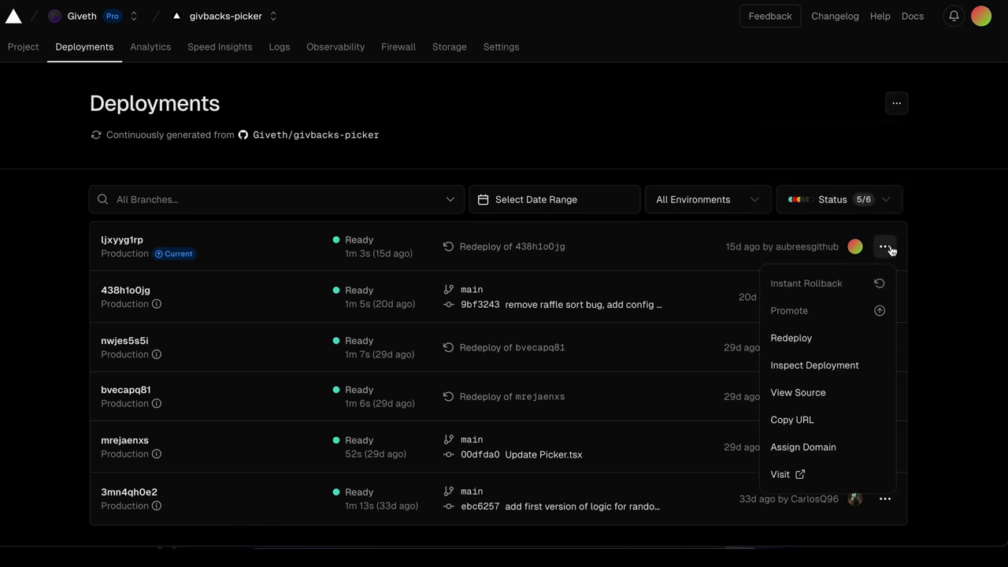
mouse_move(791, 337)
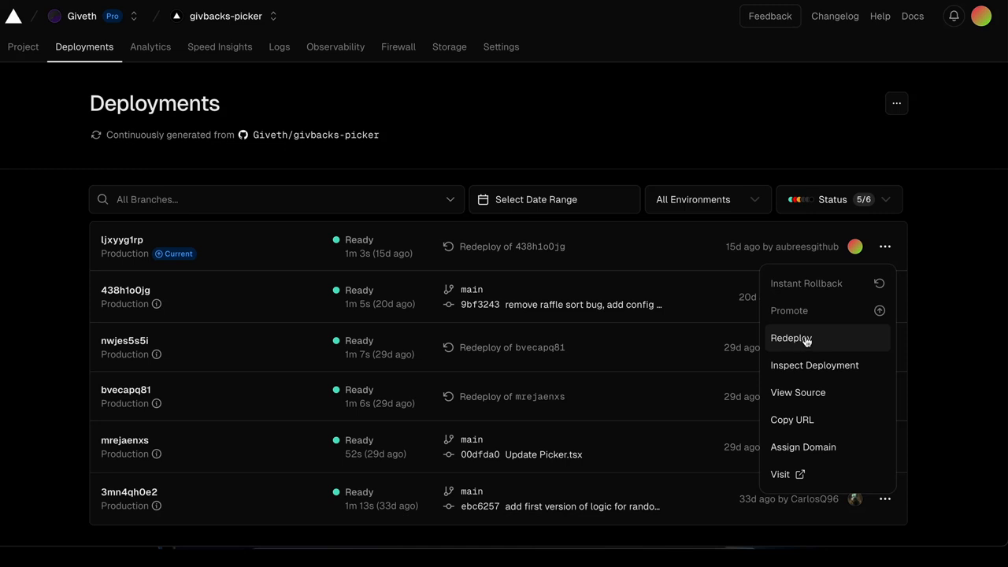
left_click(790, 337)
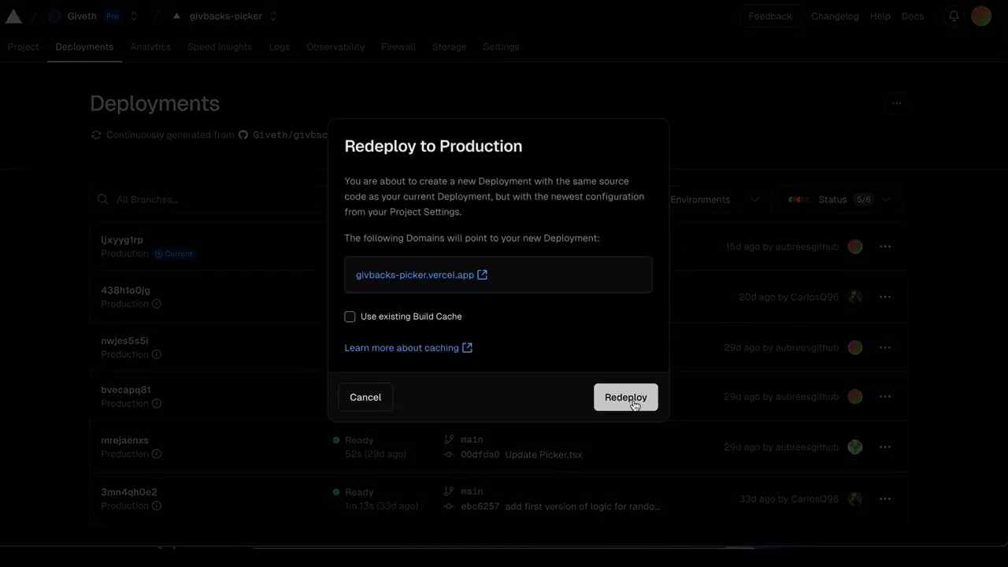
left_click(625, 397)
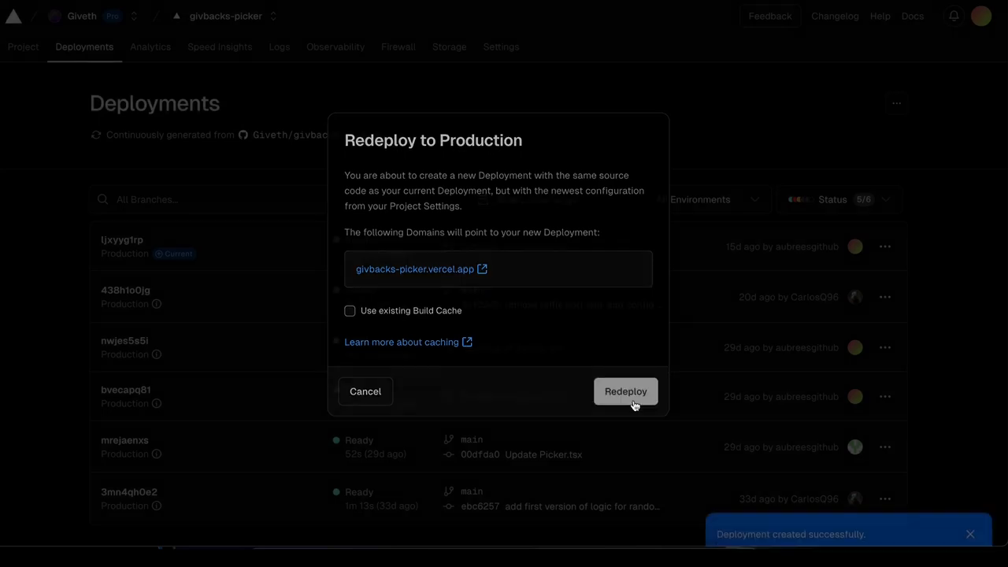
Step: Watch the new production deployment build until its status reads Ready
left_click(625, 391)
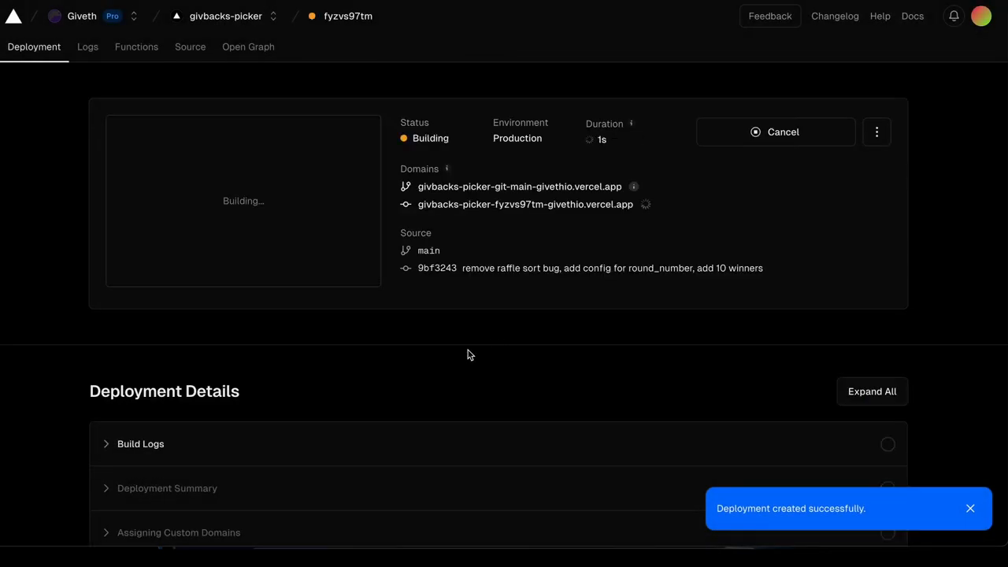
left_click(971, 507)
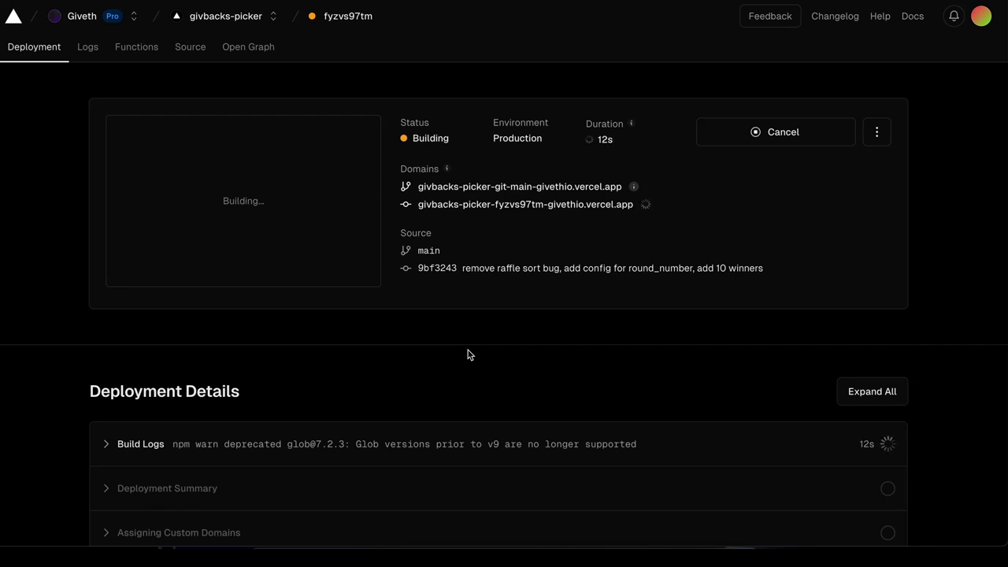
mouse_move(52, 214)
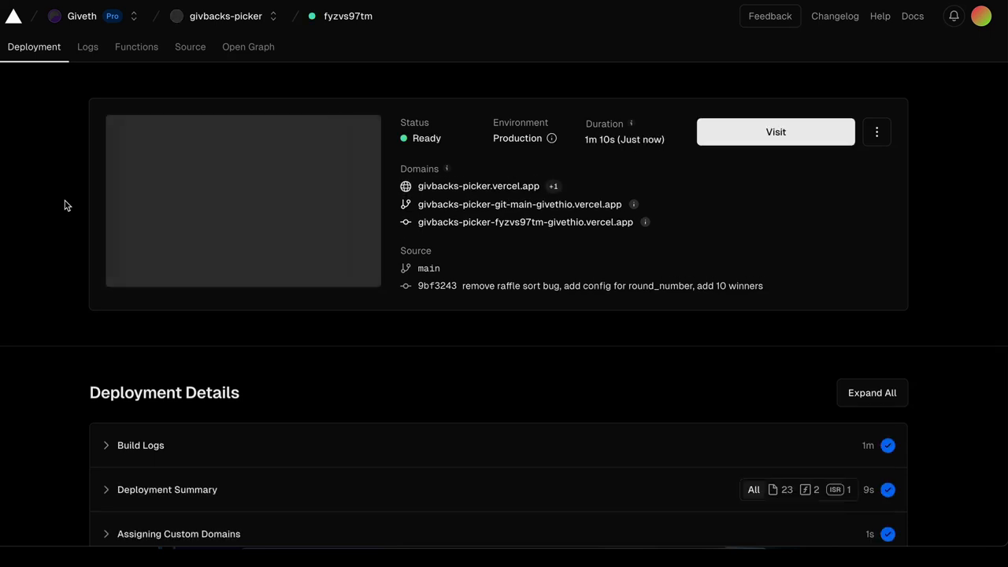
Step: Visit the newly deployed site and dismiss the toolbar share tips
left_click(774, 133)
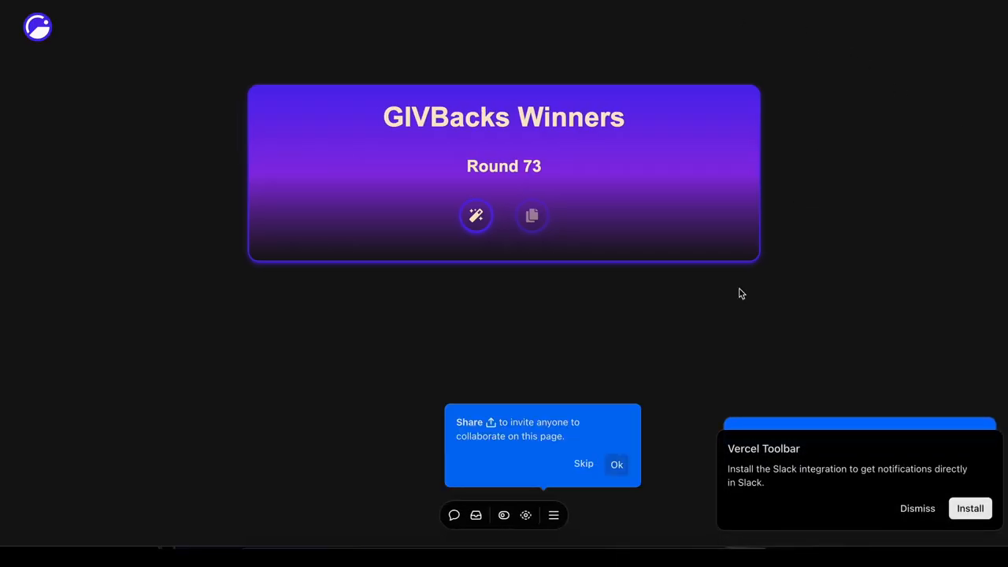
mouse_move(618, 466)
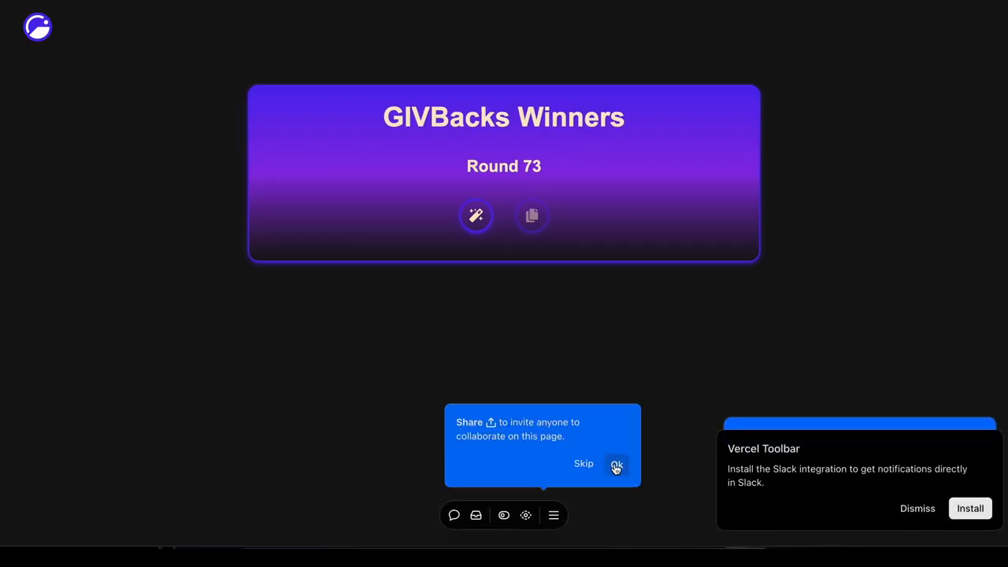
left_click(970, 507)
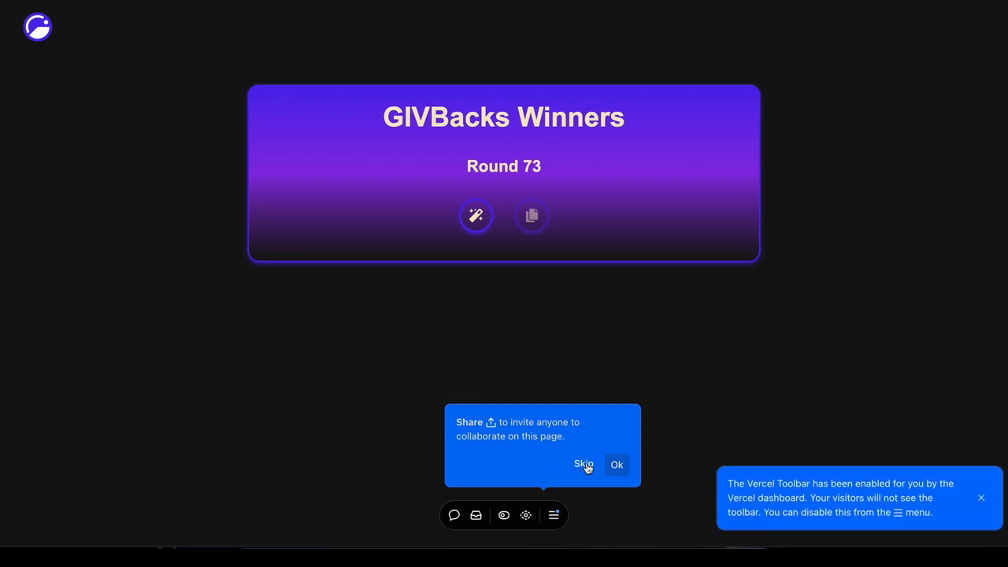
left_click(583, 463)
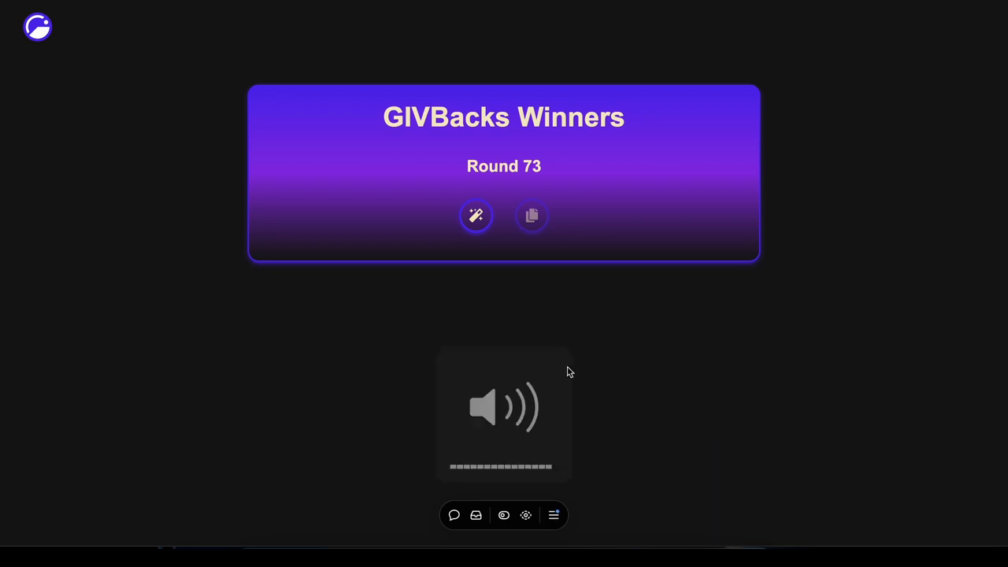
Step: Generate the Round 73 winners, showing the list of ten addresses
left_click(475, 214)
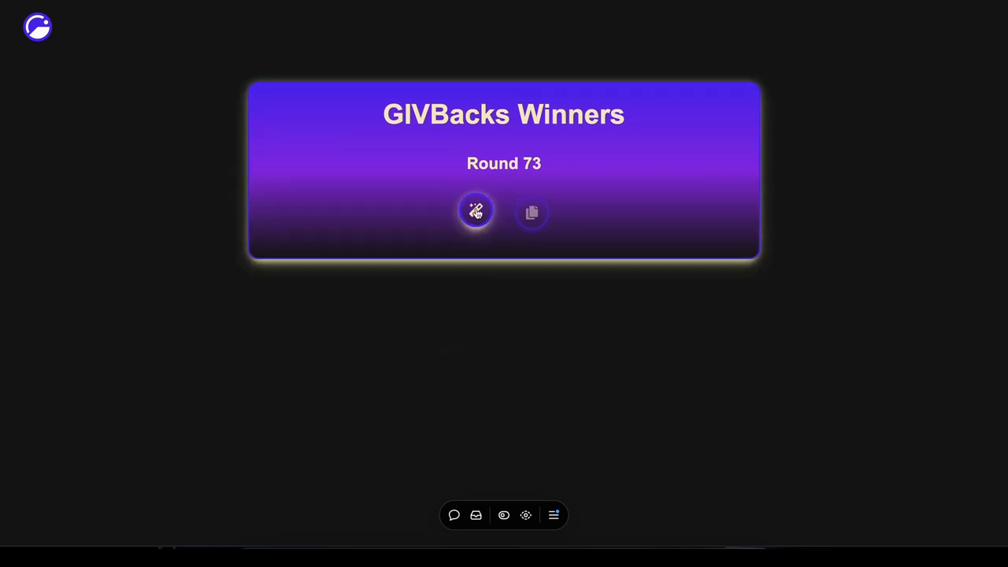
mouse_move(895, 170)
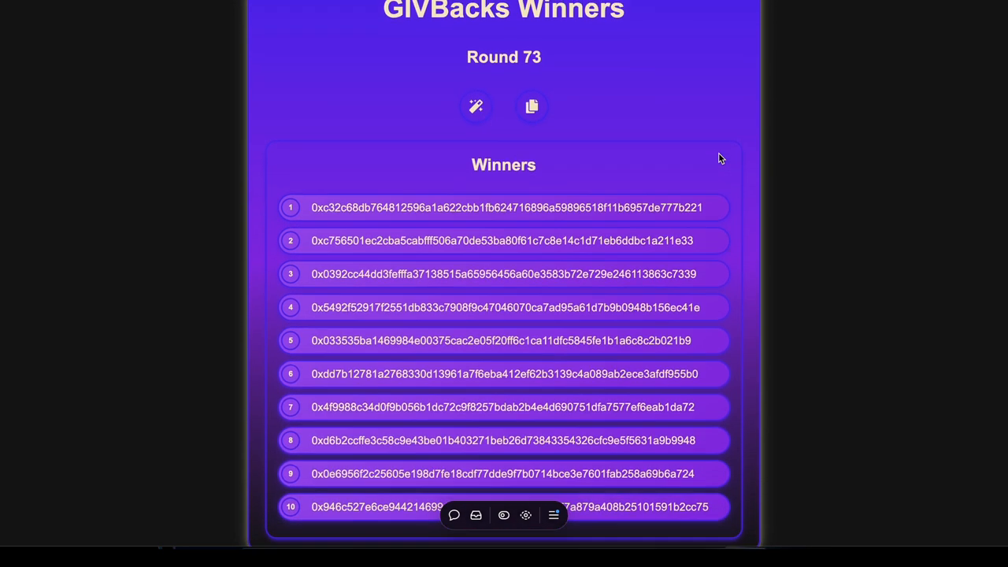
scroll("up", 3)
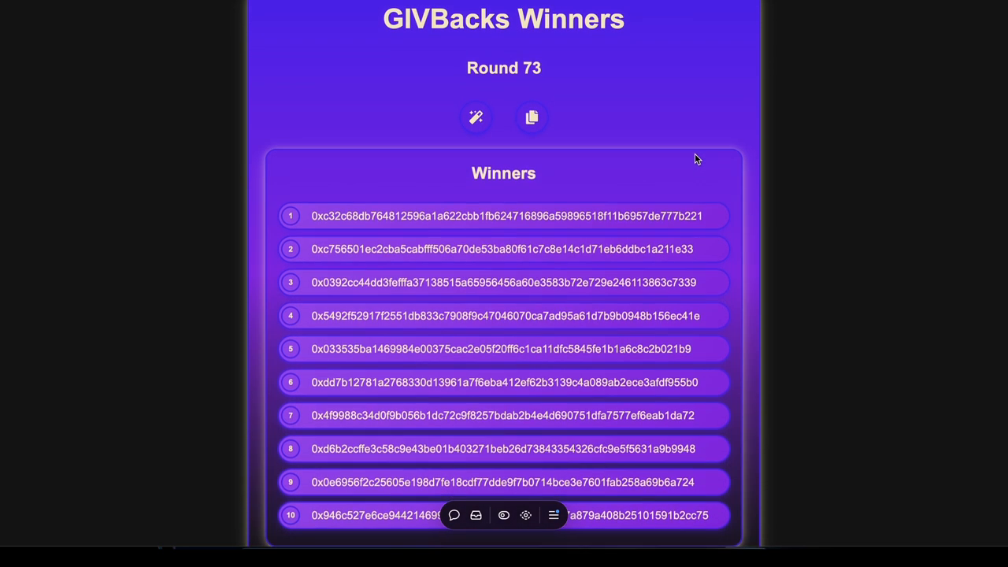